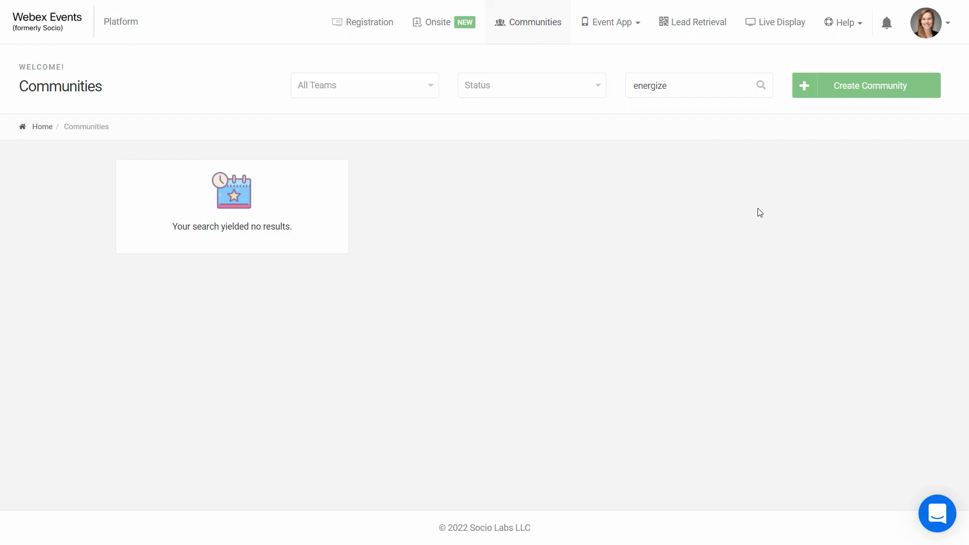
mouse_move(784, 207)
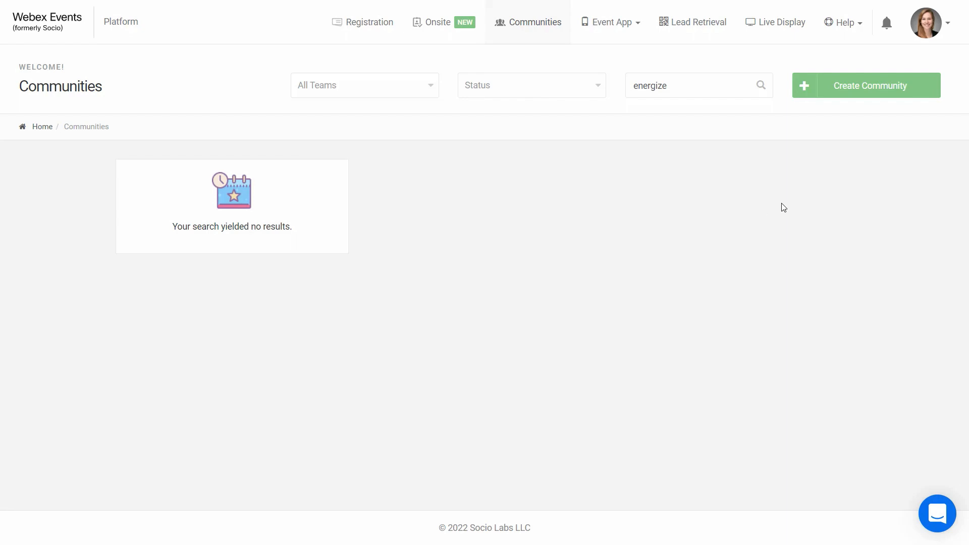
Start creating a new community from the Communities page
left_click(867, 85)
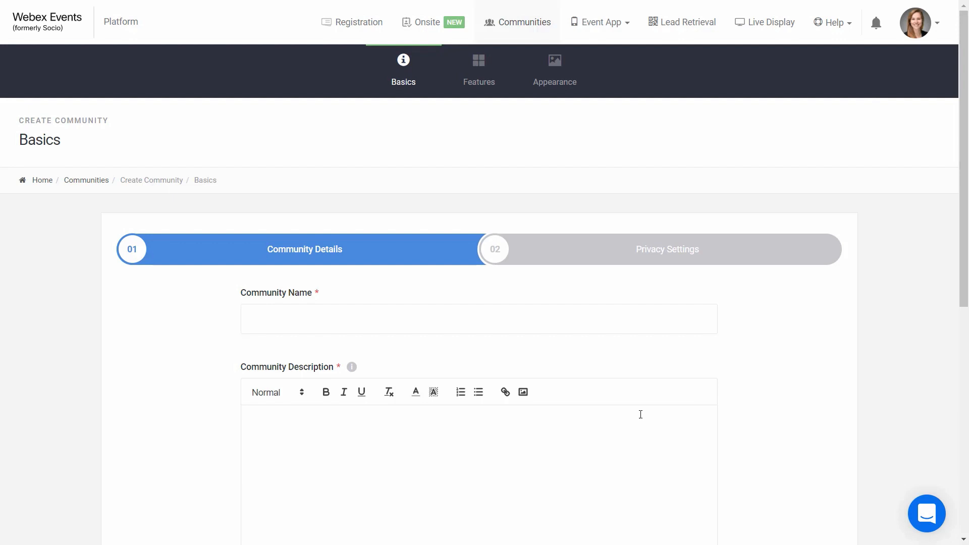
Name the community Renergize Customer Community, add a description, and set 1000 expected members
type("Renergize Customer Community")
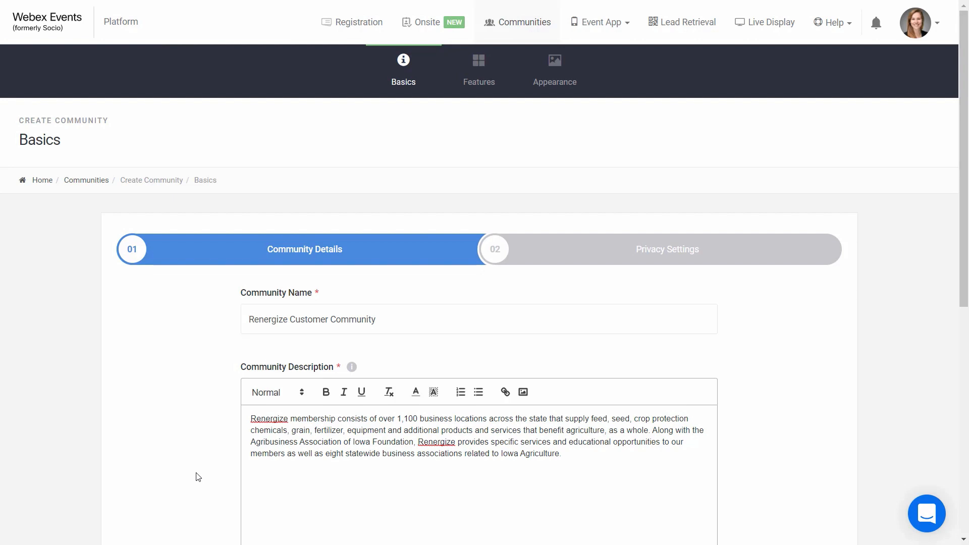
scroll("down", 3)
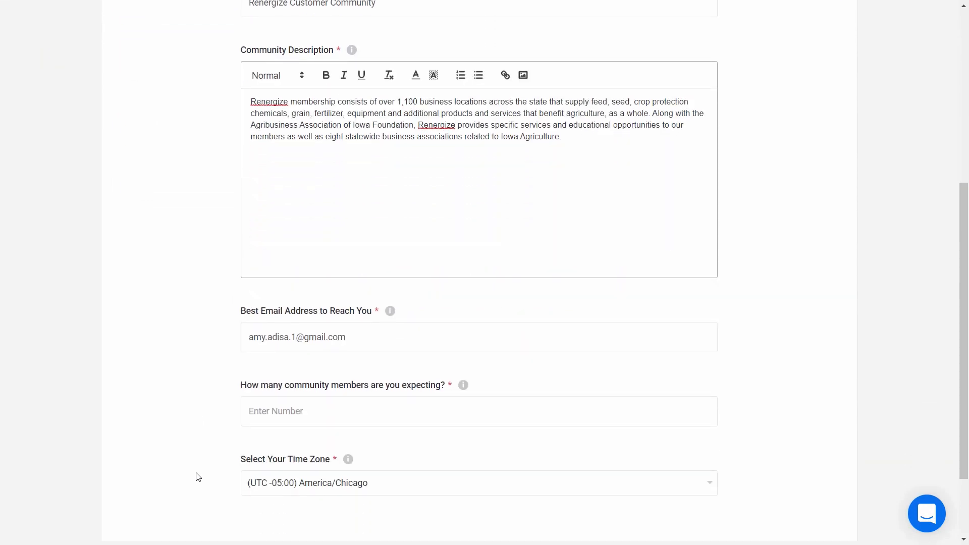
scroll("down", 3)
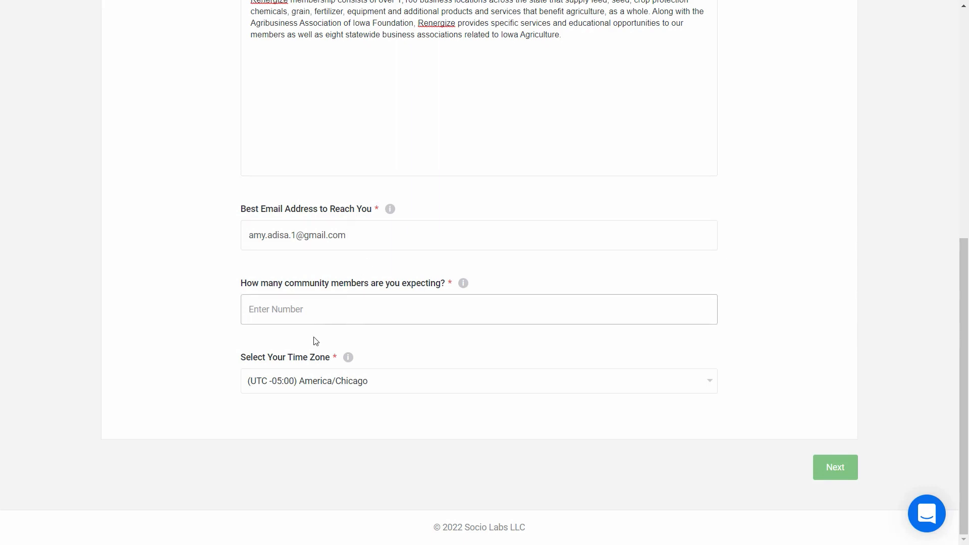
type("1000")
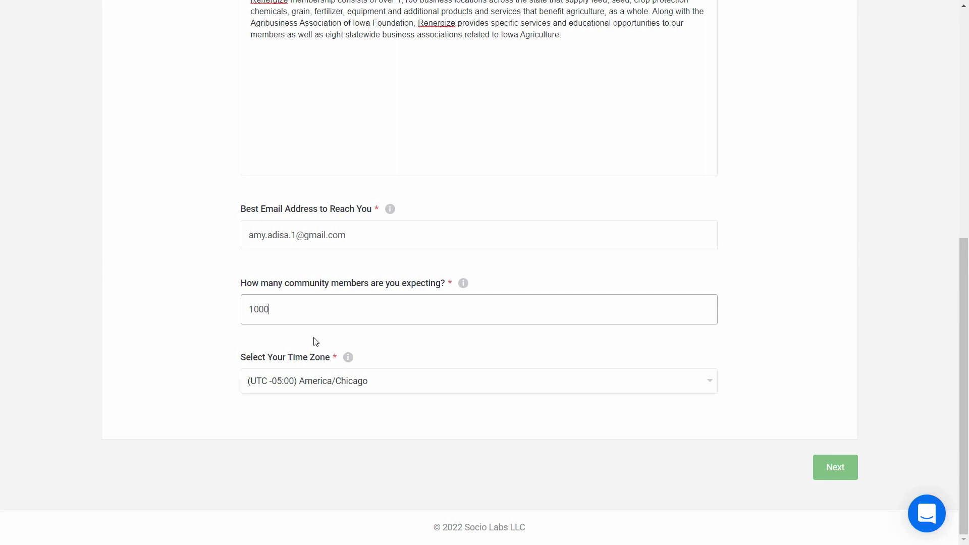
left_click(478, 381)
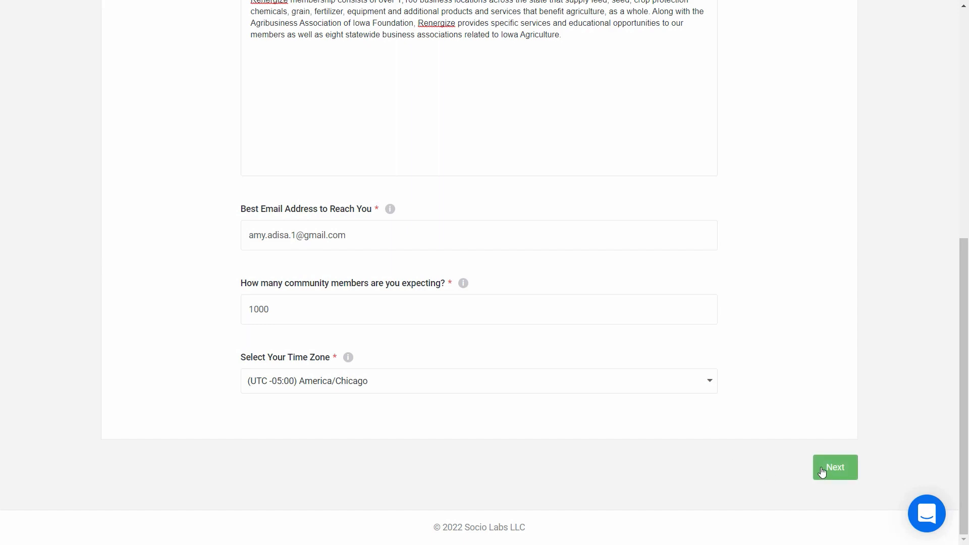
Advance to the 02 Privacy Settings step and review its access options
left_click(835, 466)
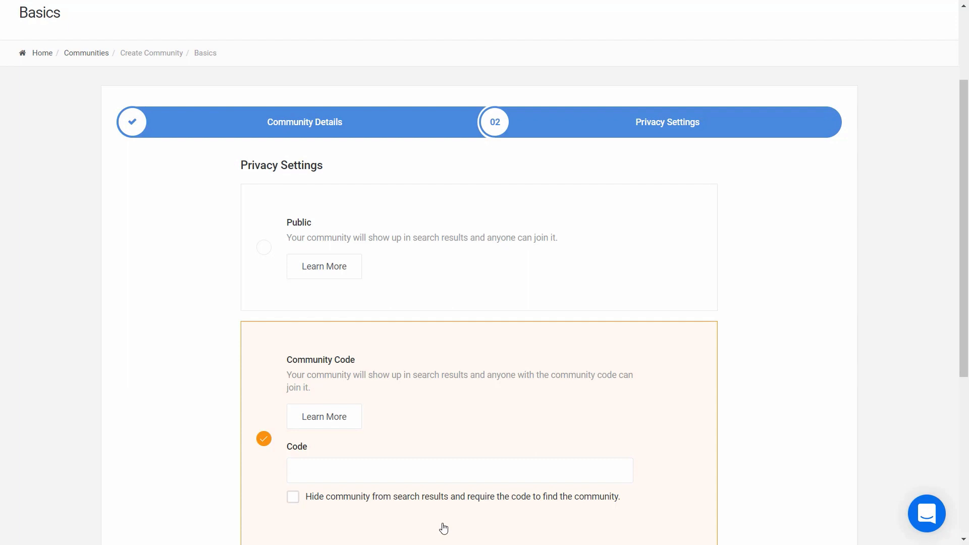
scroll("down", 3)
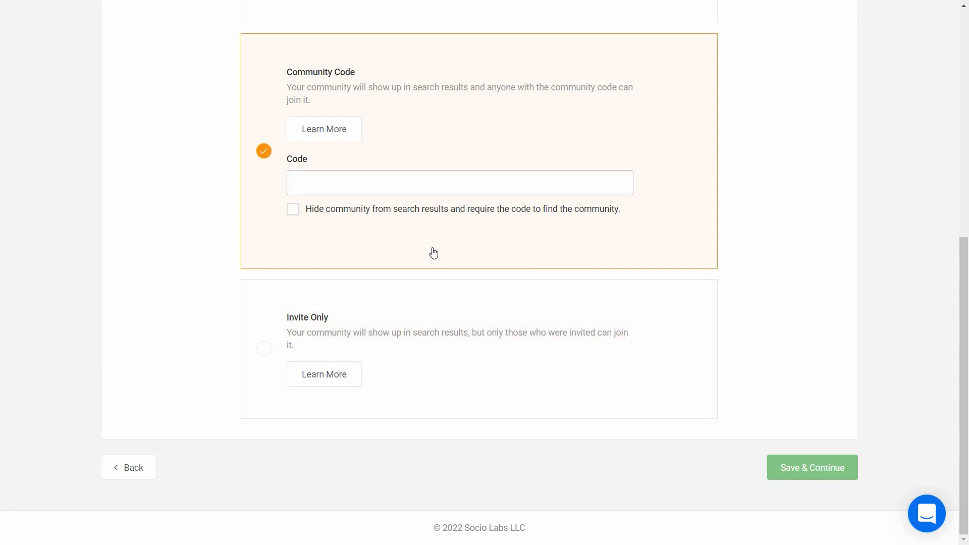
Set the community code to RENROCKS and save the basics to reach the Features page
type("RENROCKS")
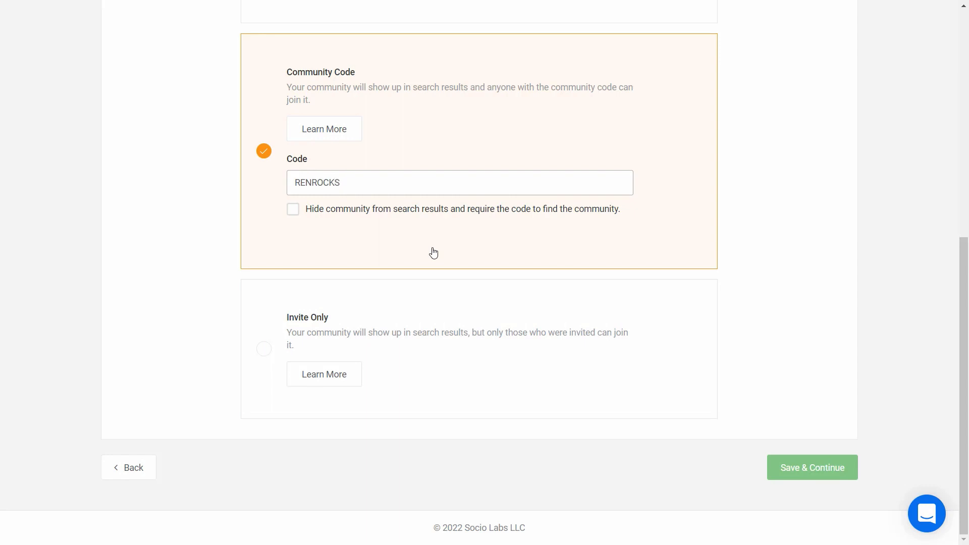
left_click(459, 183)
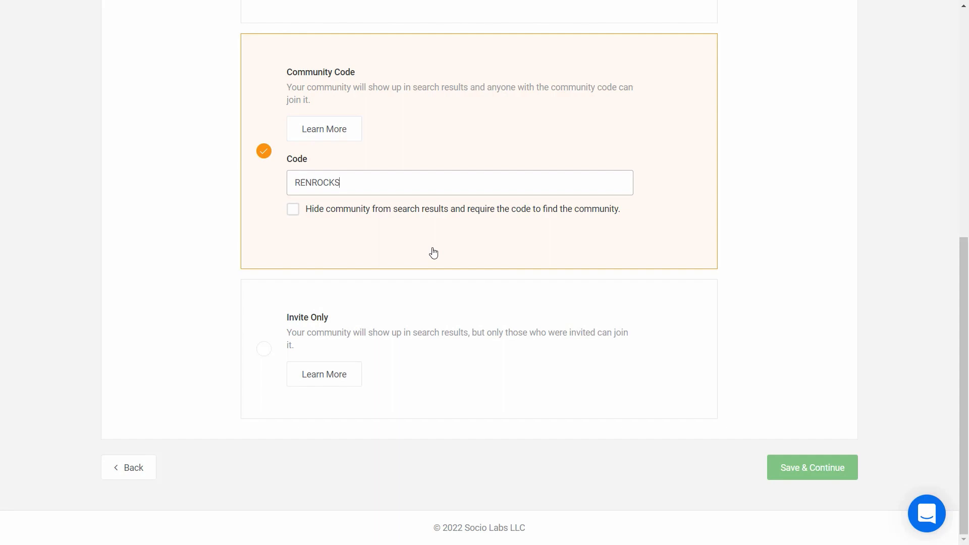
mouse_move(812, 468)
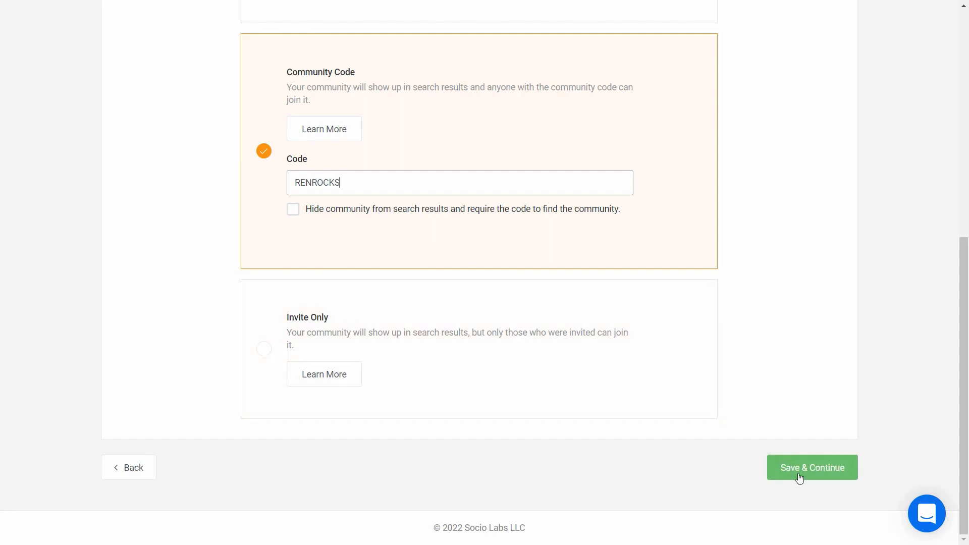
left_click(812, 467)
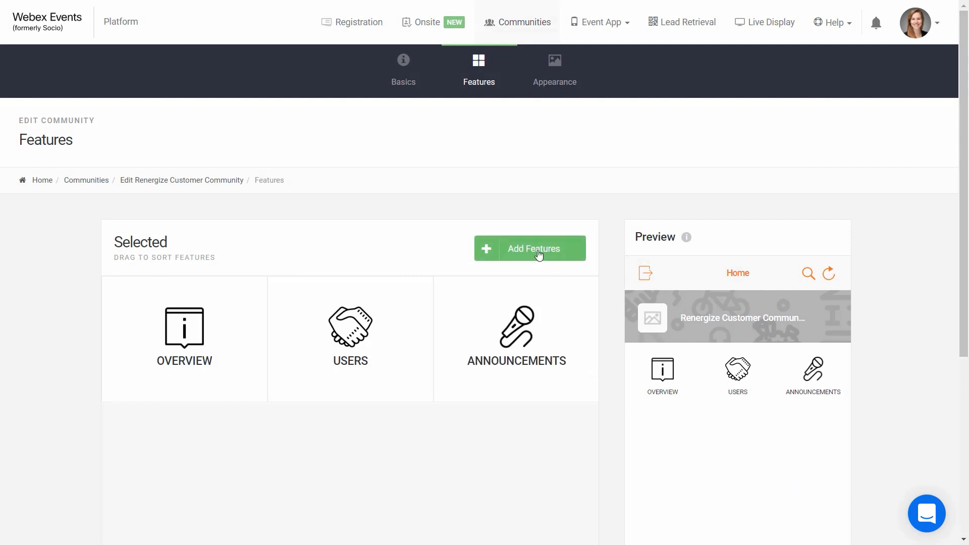
Add the Calendar, Sponsors, Speakers, Maps and Community Game features and finish
left_click(529, 248)
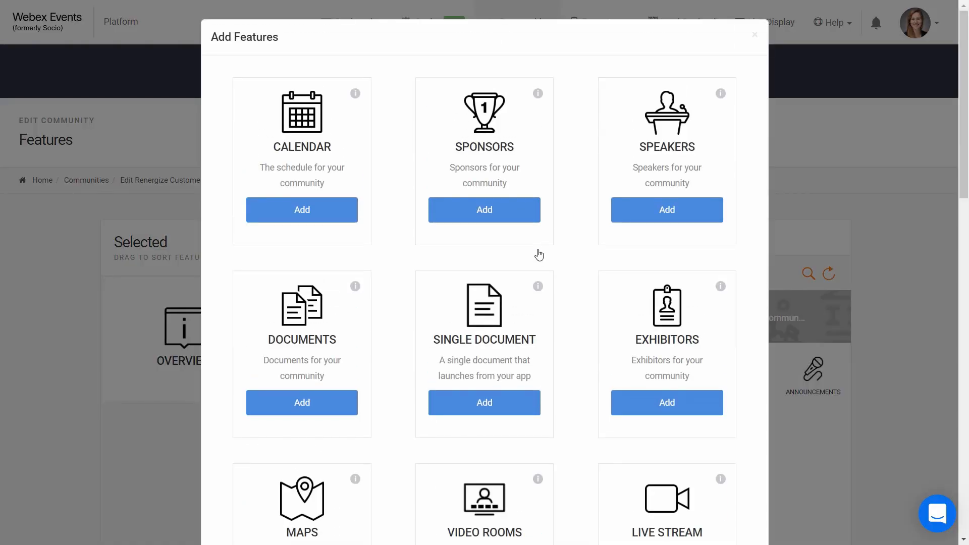
left_click(302, 210)
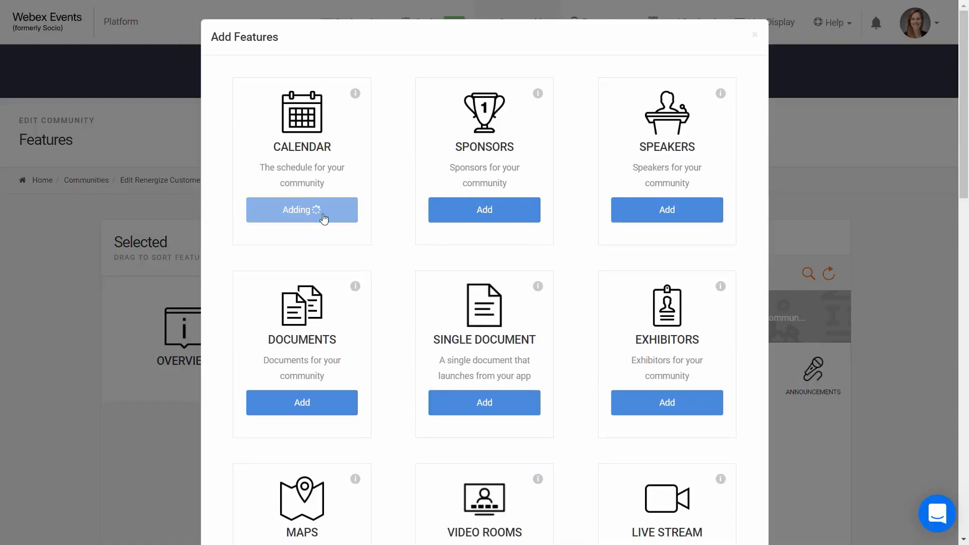
left_click(302, 210)
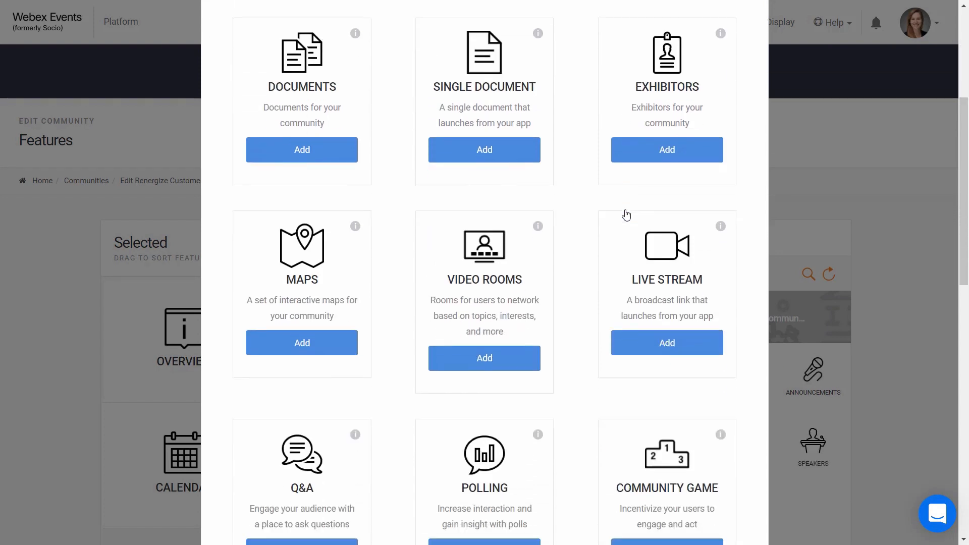
scroll("down", 3)
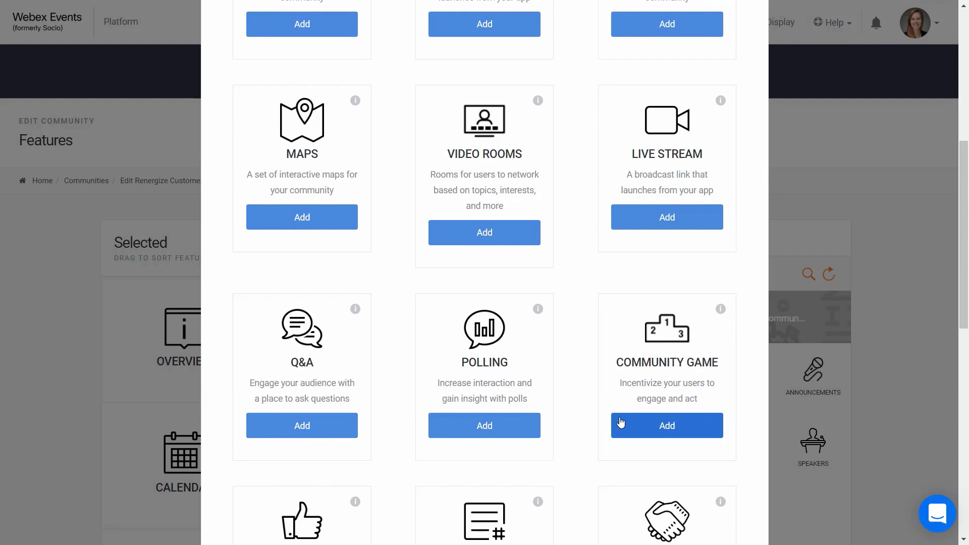
scroll("down", 3)
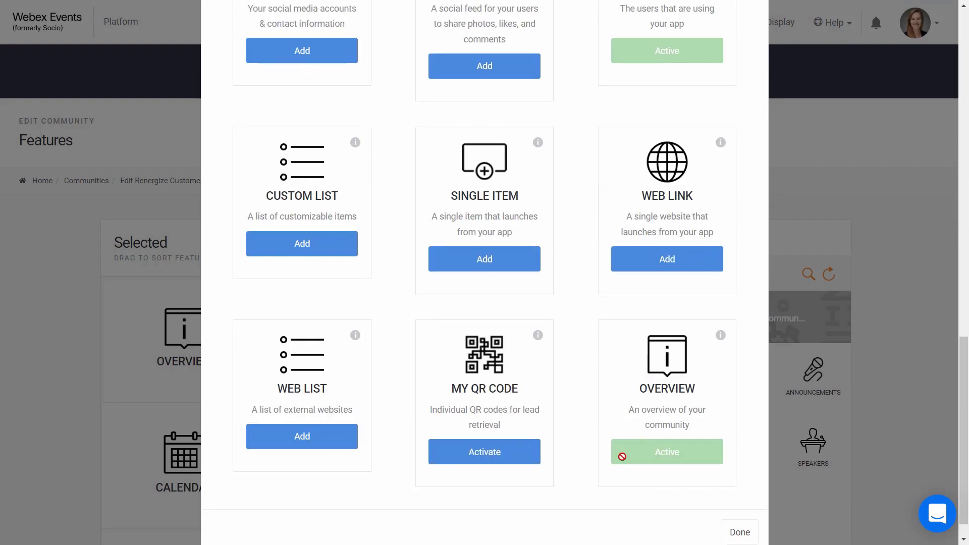
left_click(739, 532)
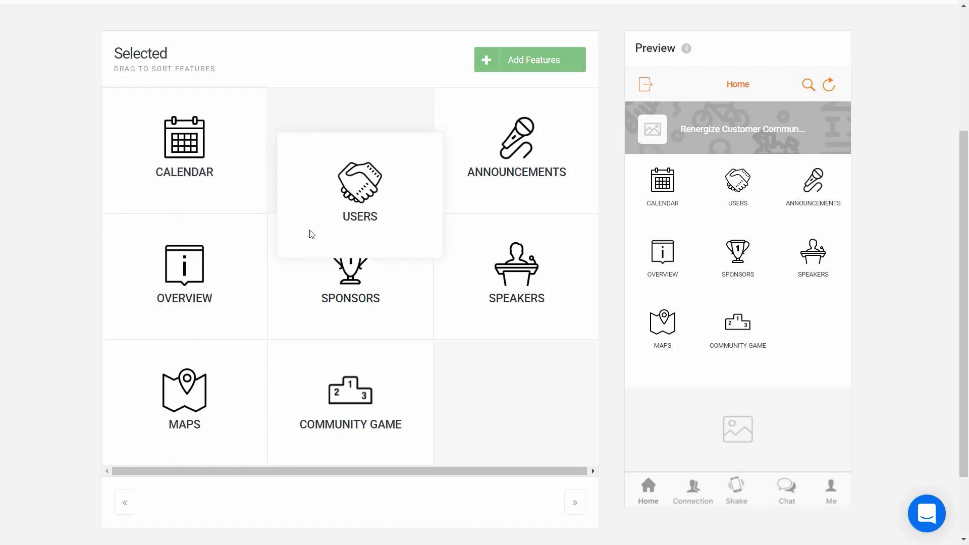
Move Users into the second spot after Calendar, then go to the Appearance settings
left_click_drag(359, 195, 350, 272)
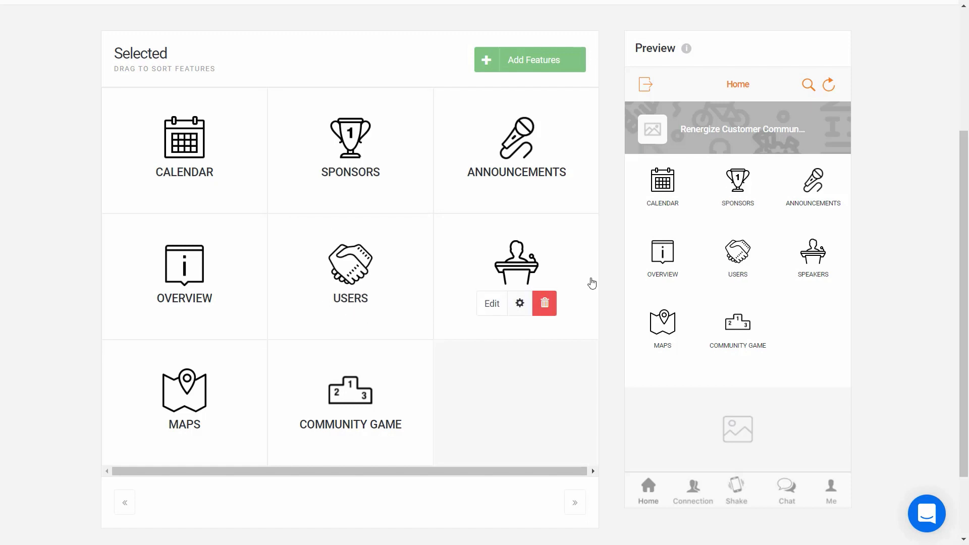
mouse_move(632, 245)
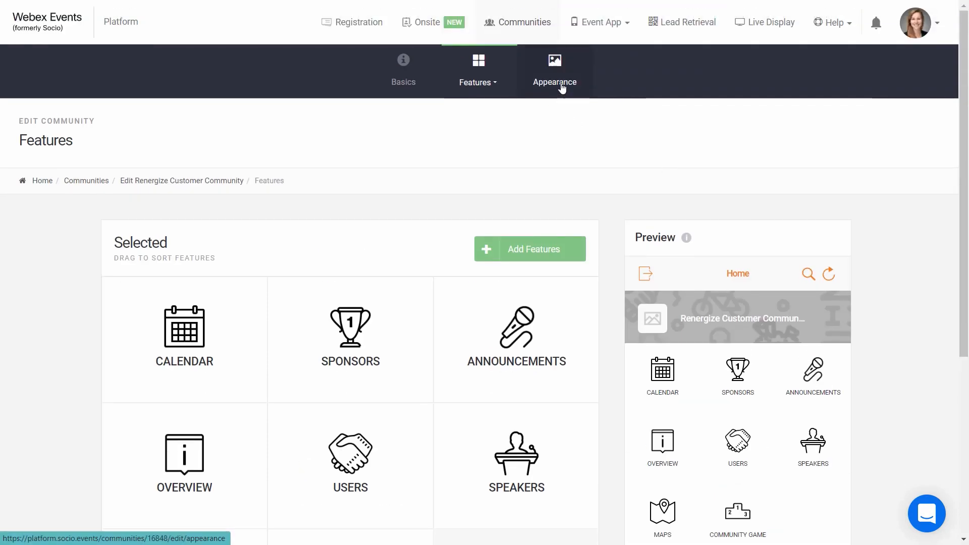
left_click(555, 69)
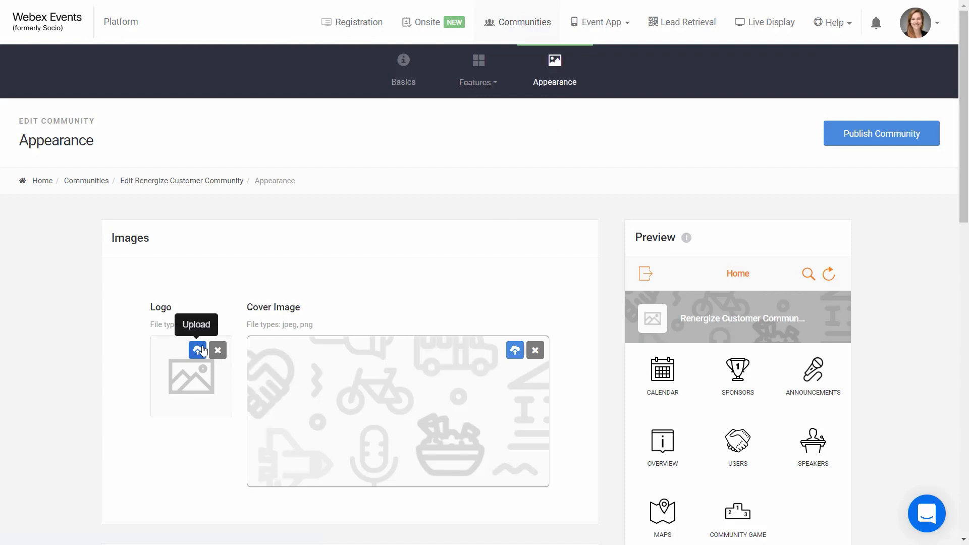
Upload the Renergize Logo file as the community logo, keeping its current crop
left_click(198, 350)
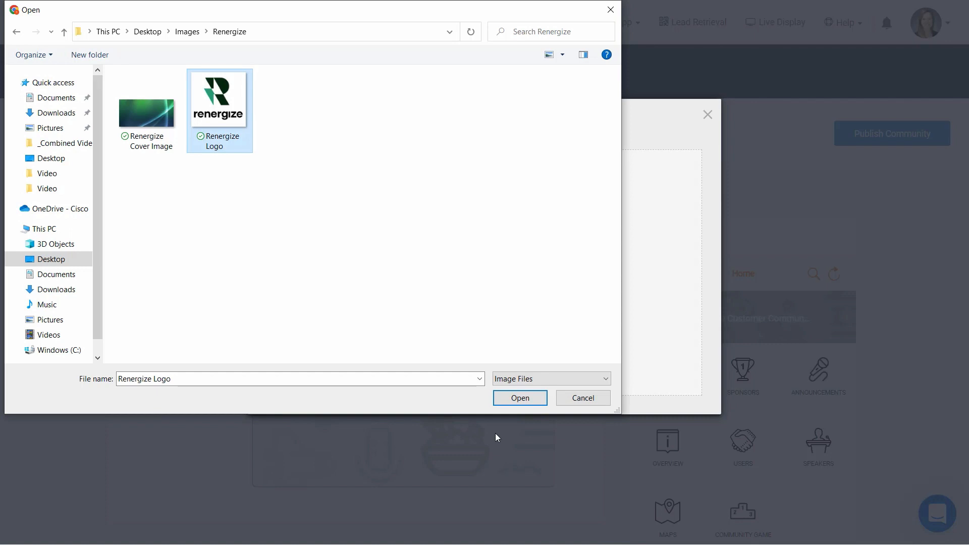
left_click(519, 397)
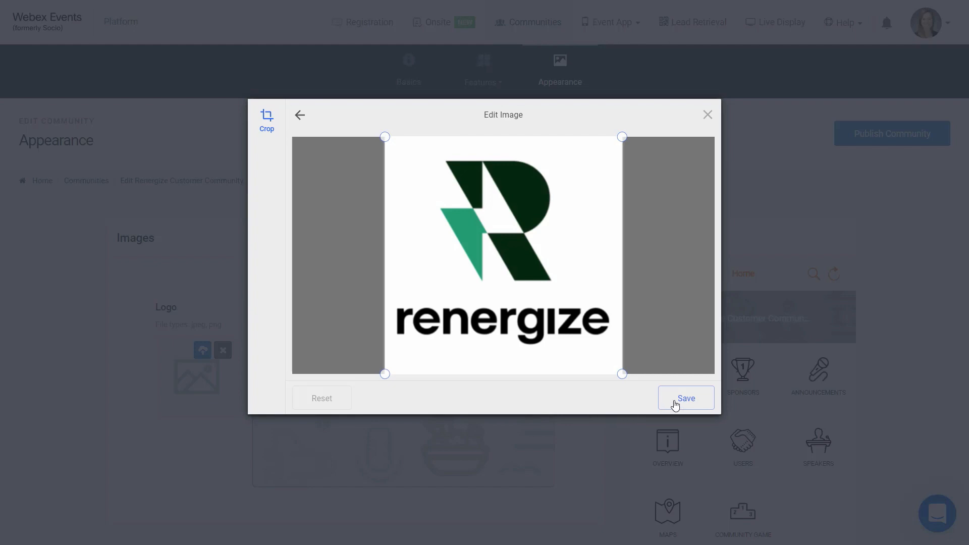
left_click(685, 398)
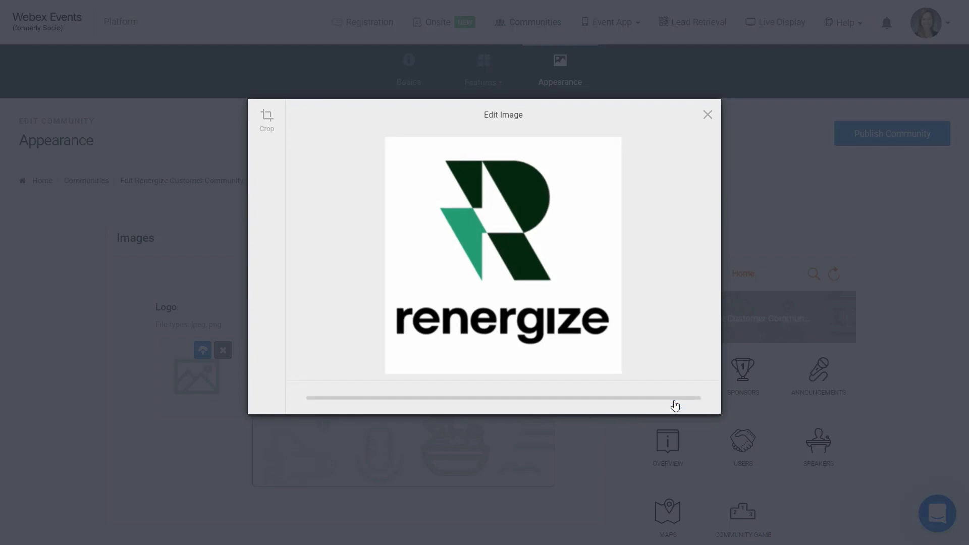
left_click(706, 114)
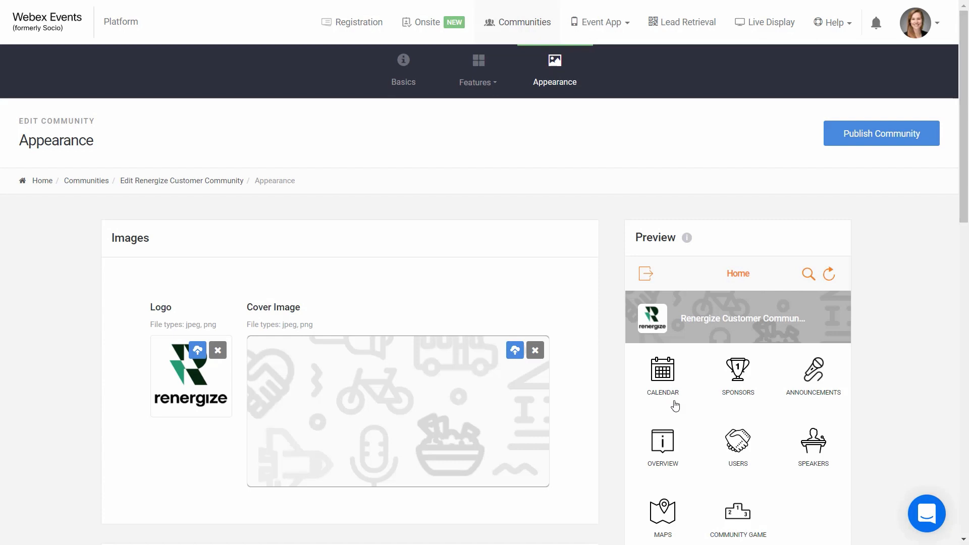
mouse_move(798, 340)
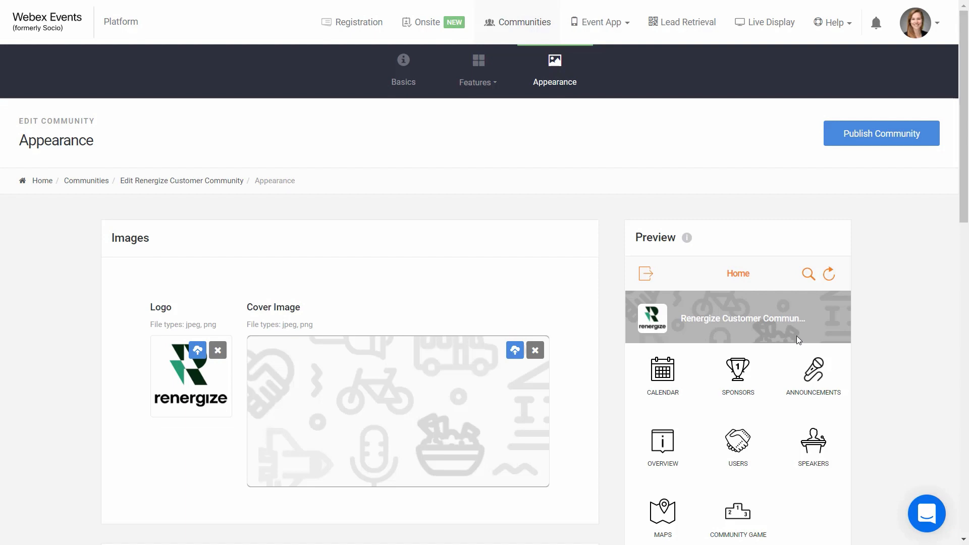
mouse_move(503, 357)
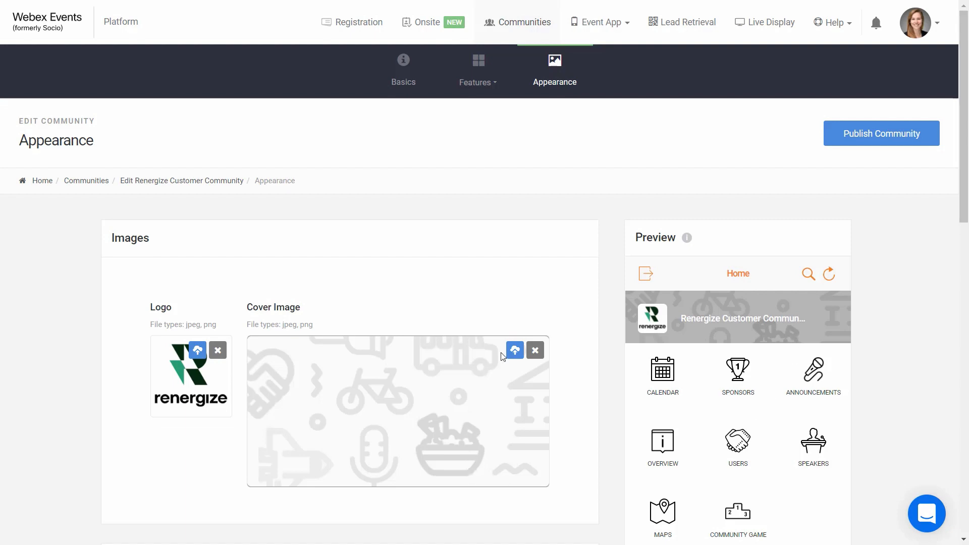
Upload the green cover image with its current crop so it shows in the preview
left_click(514, 350)
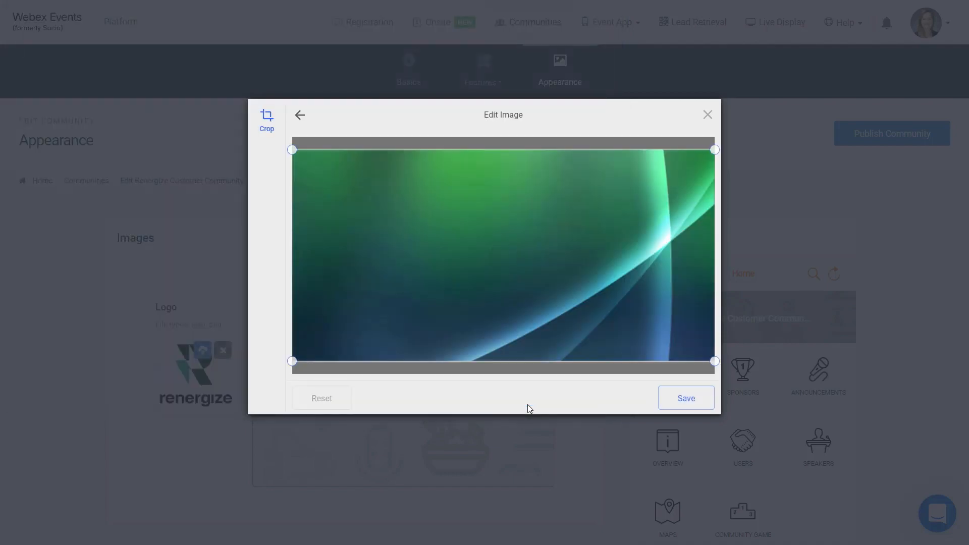
left_click(684, 398)
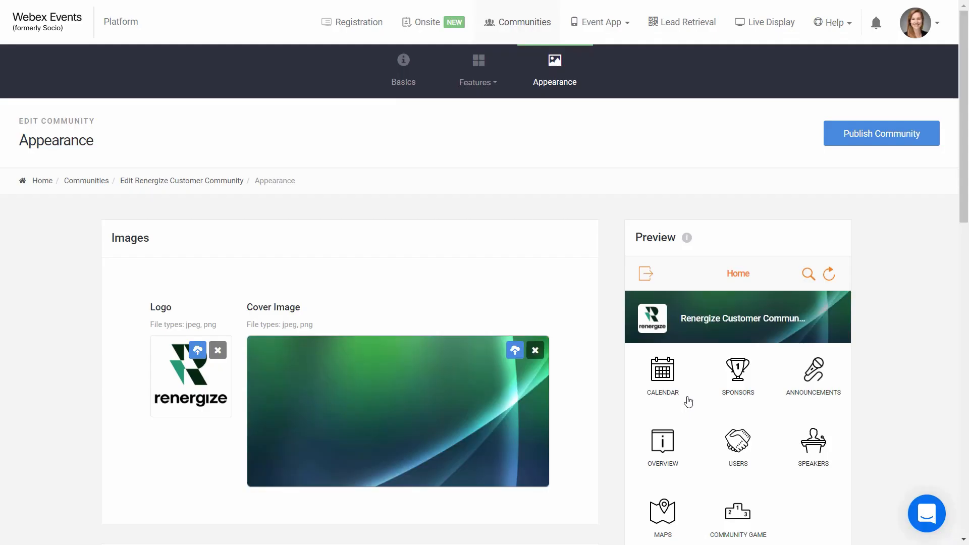
mouse_move(708, 348)
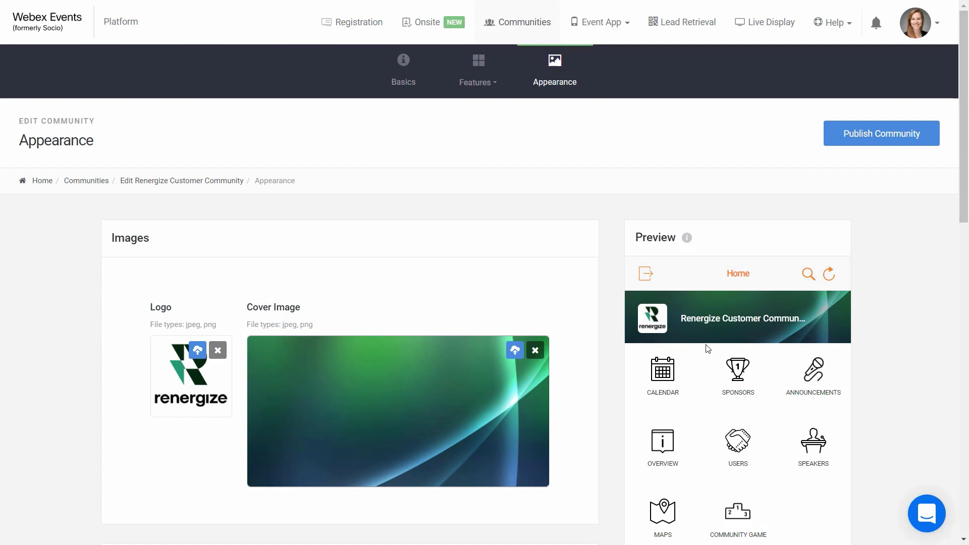
mouse_move(704, 414)
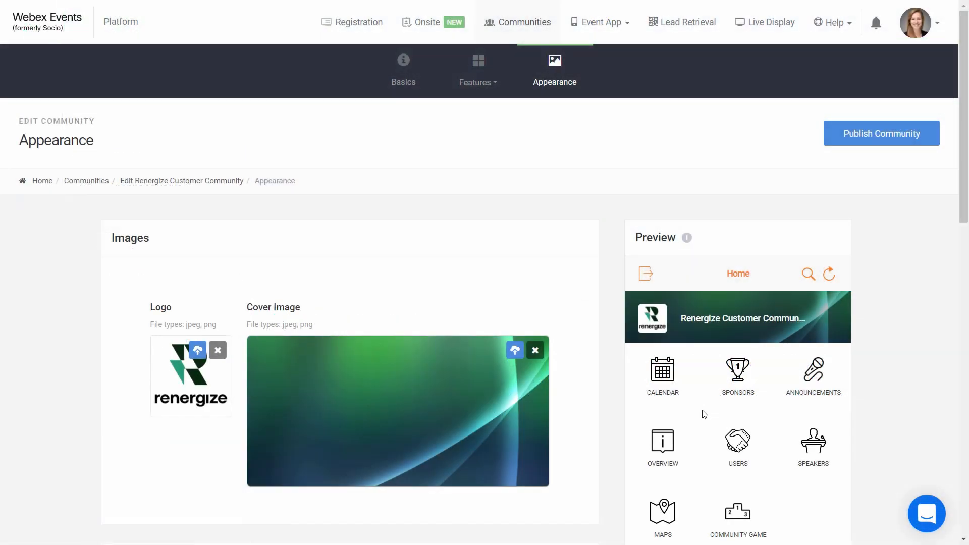
scroll("down", 3)
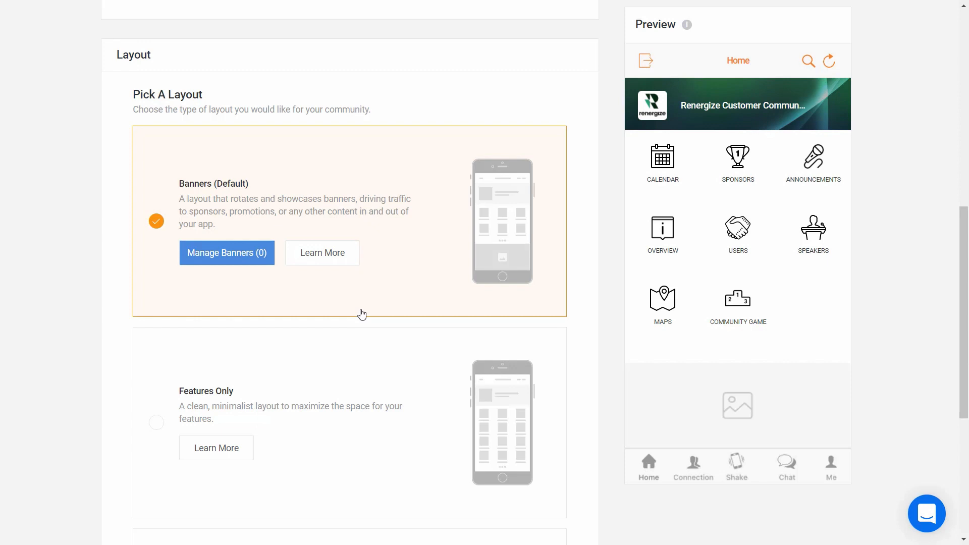
Try Smart Feed, return to Banners (Default), and save the Welcome banner to the layout
scroll("down", 3)
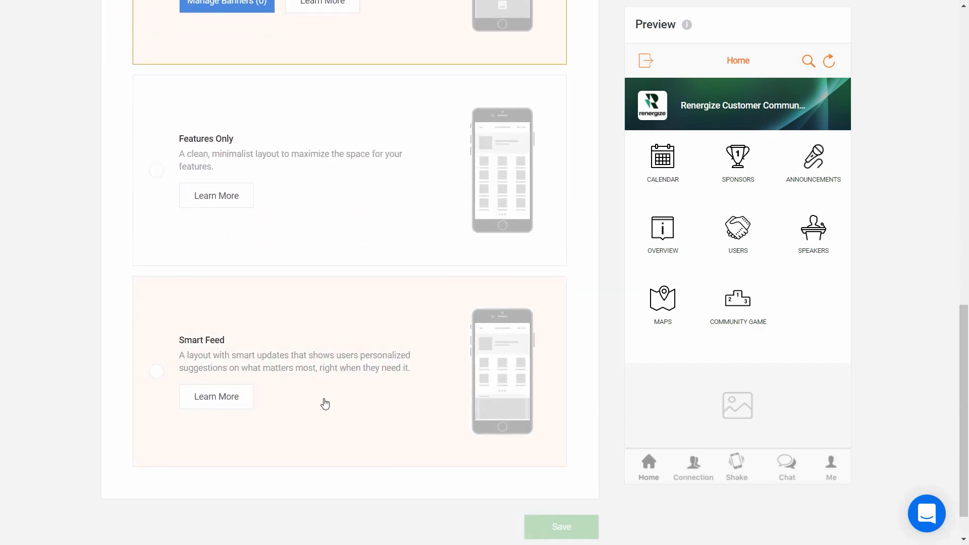
left_click(156, 372)
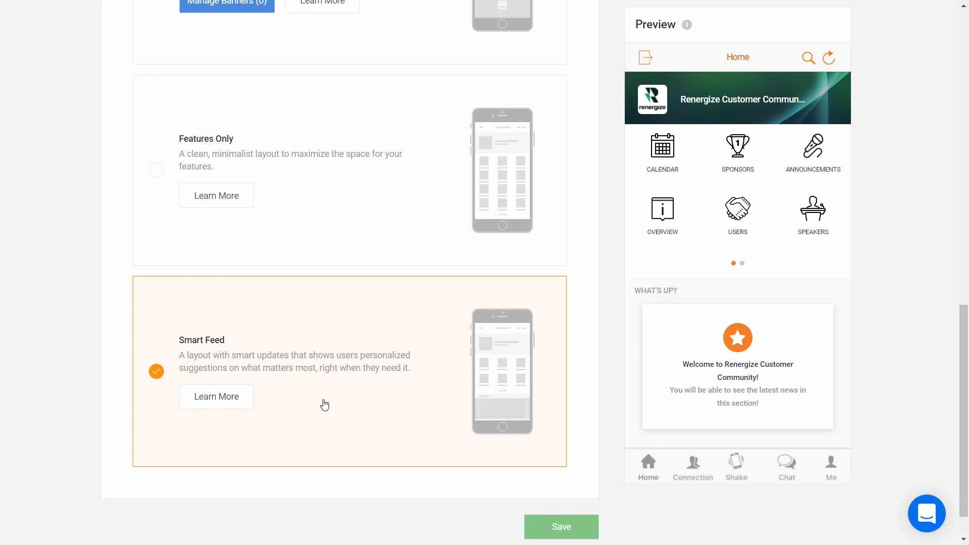
left_click(156, 170)
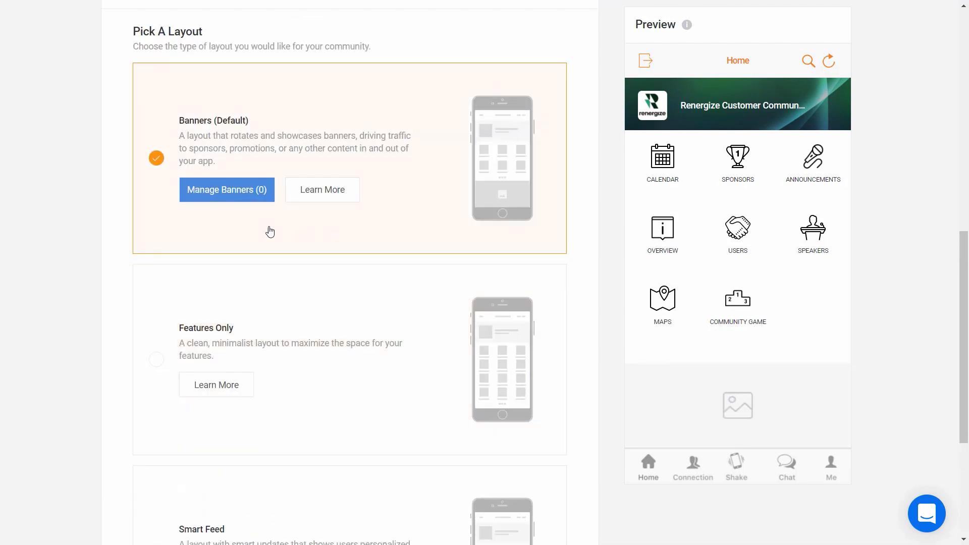
left_click(226, 189)
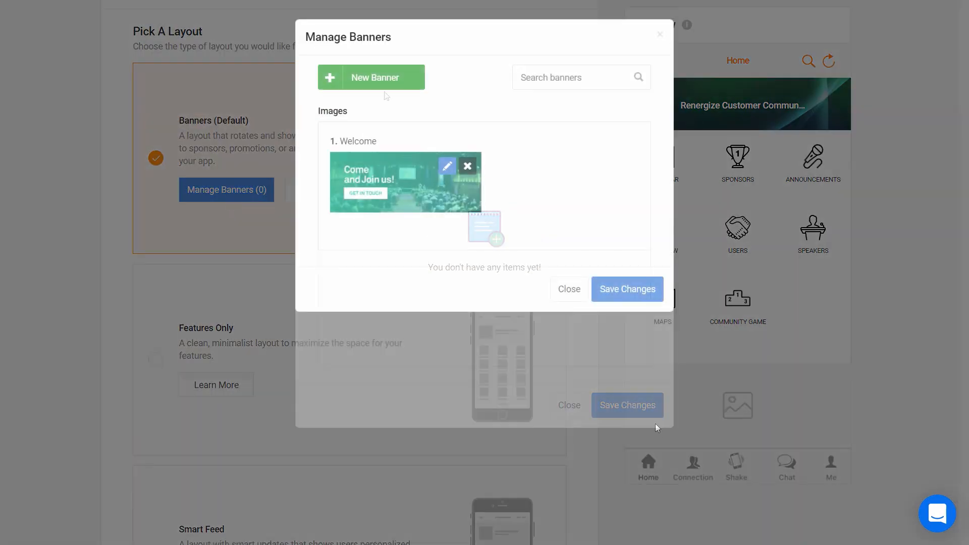
left_click(626, 289)
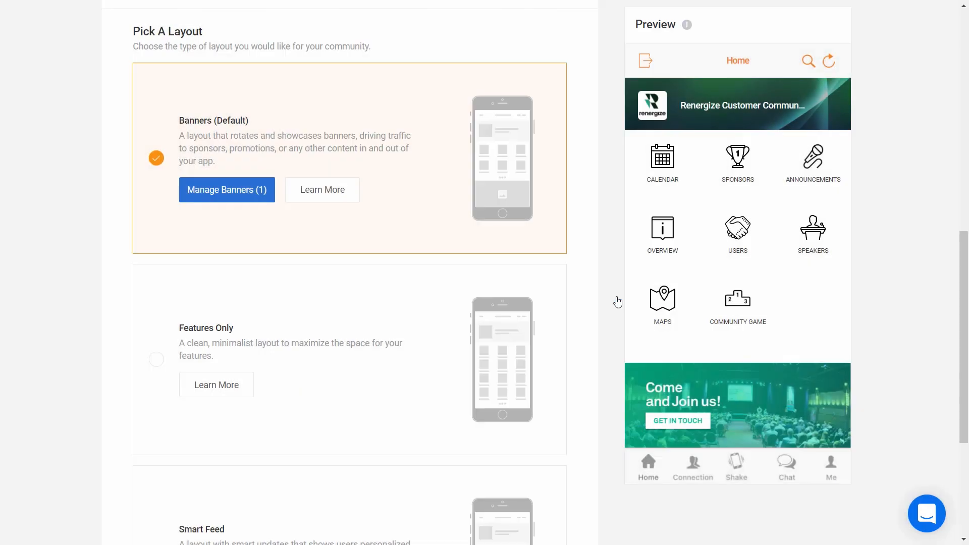